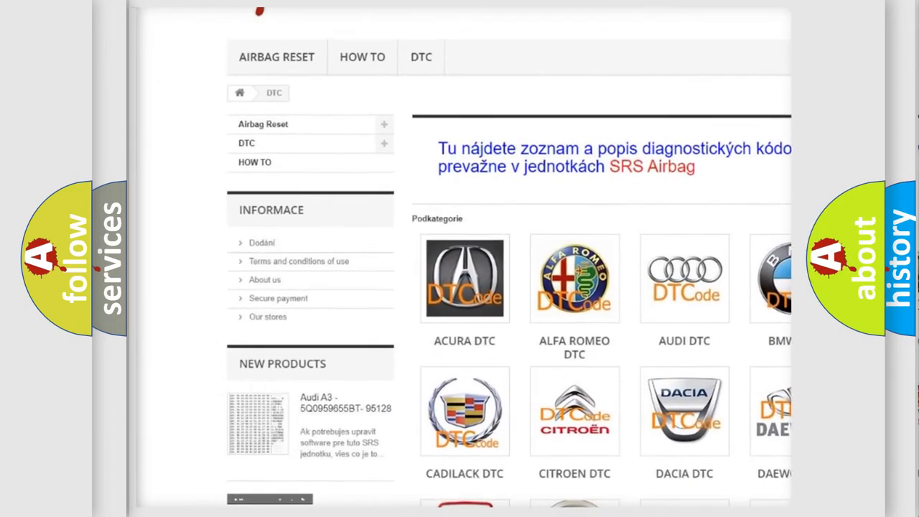
scroll(down, 3)
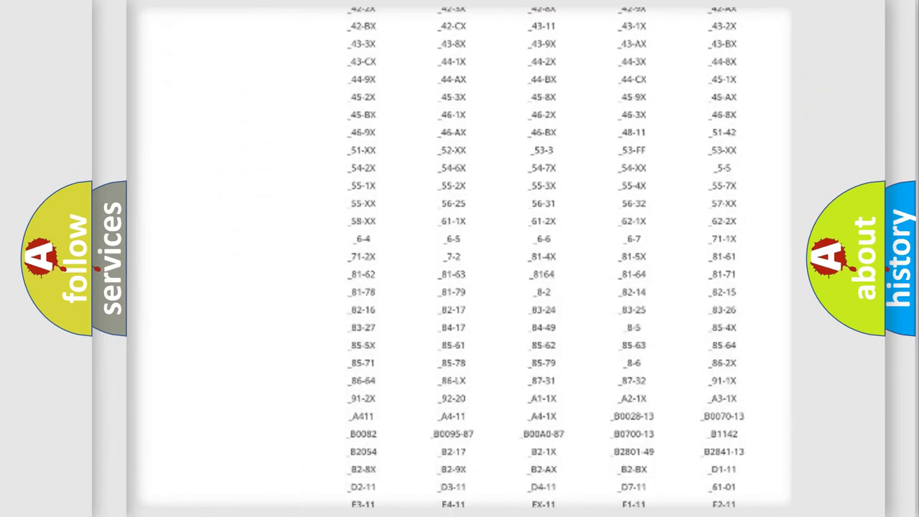
scroll(down, 3)
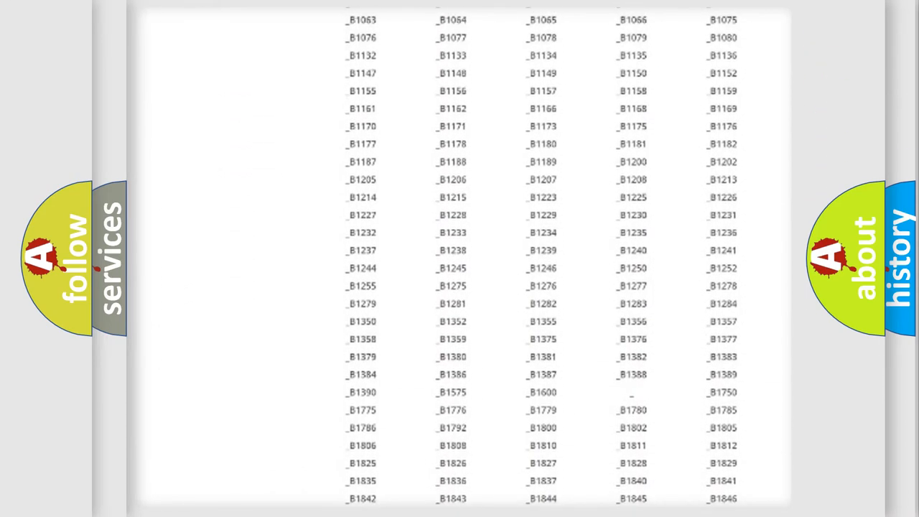